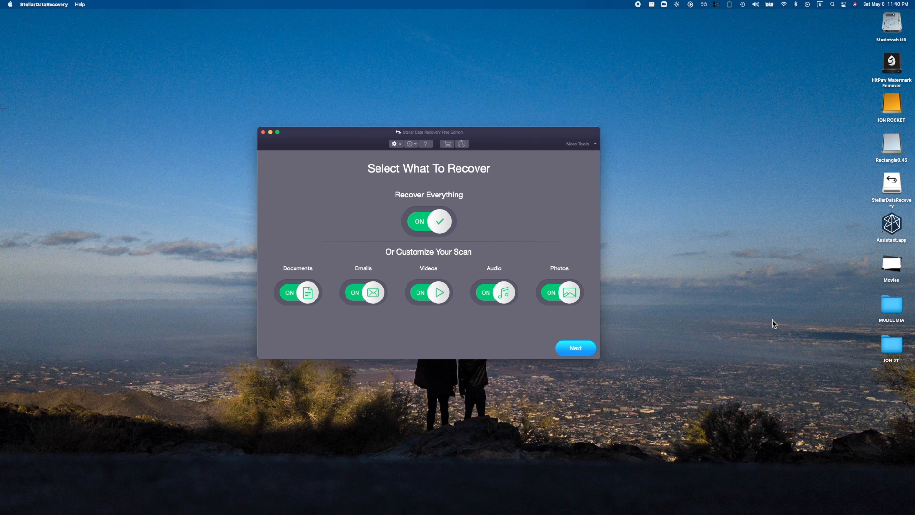
{"action": "mouse_move", "coordinate": [363, 289]}
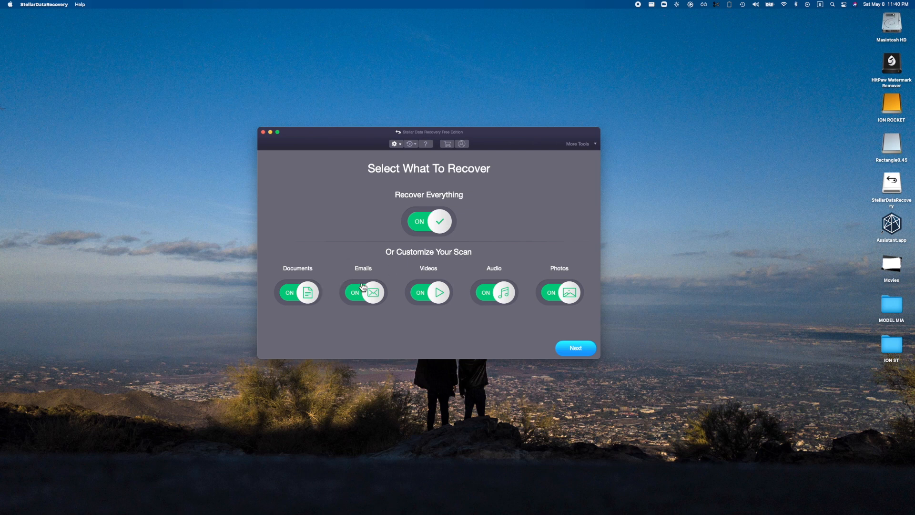
{"action": "mouse_move", "coordinate": [475, 299]}
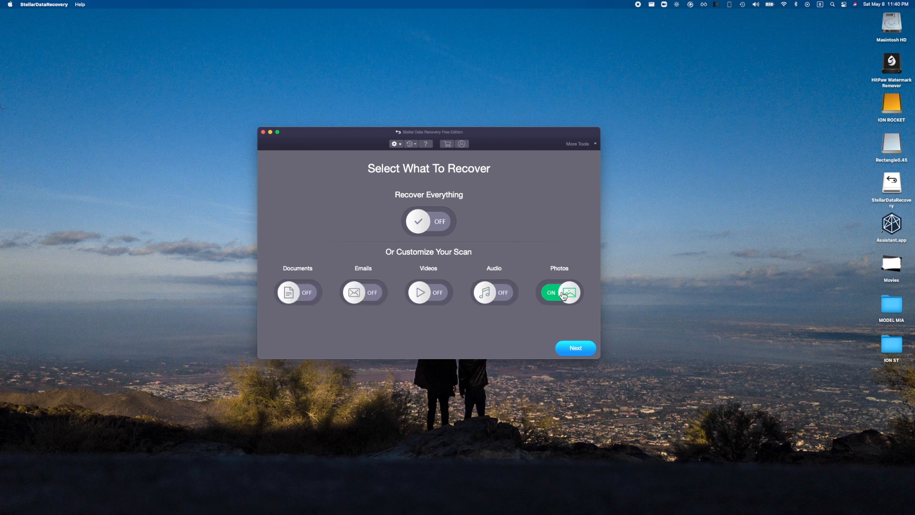
{"action": "mouse_move", "coordinate": [553, 354]}
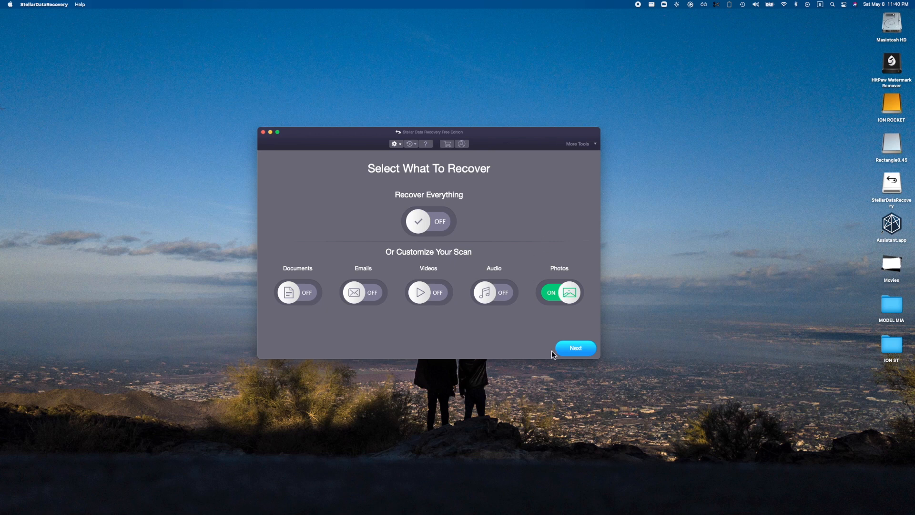
Step: Choose the NIKON D3200 card as the location and start a photo scan
{"action": "left_click", "coordinate": [574, 348]}
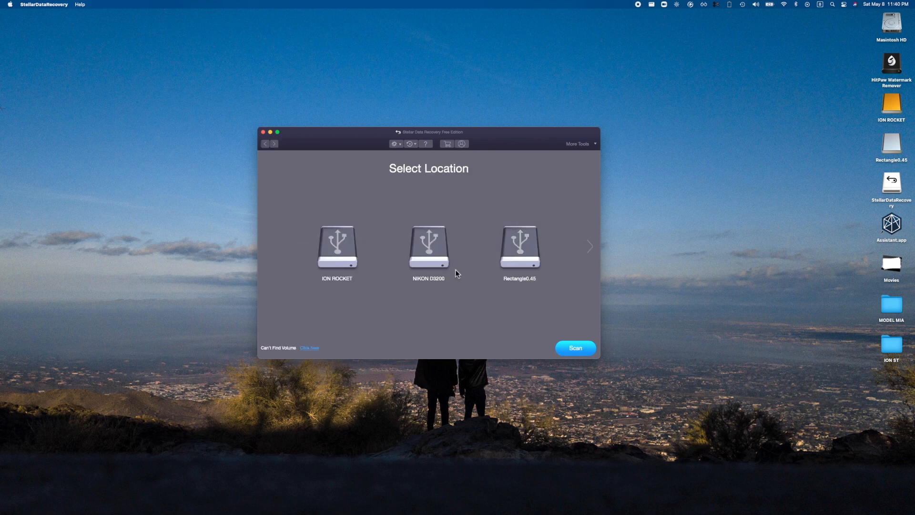
{"action": "left_click", "coordinate": [429, 247]}
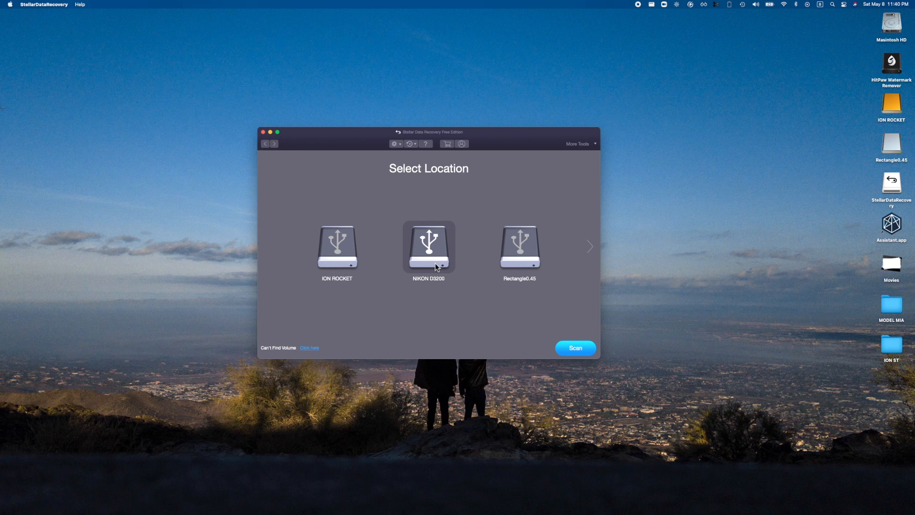
{"action": "left_click", "coordinate": [575, 348]}
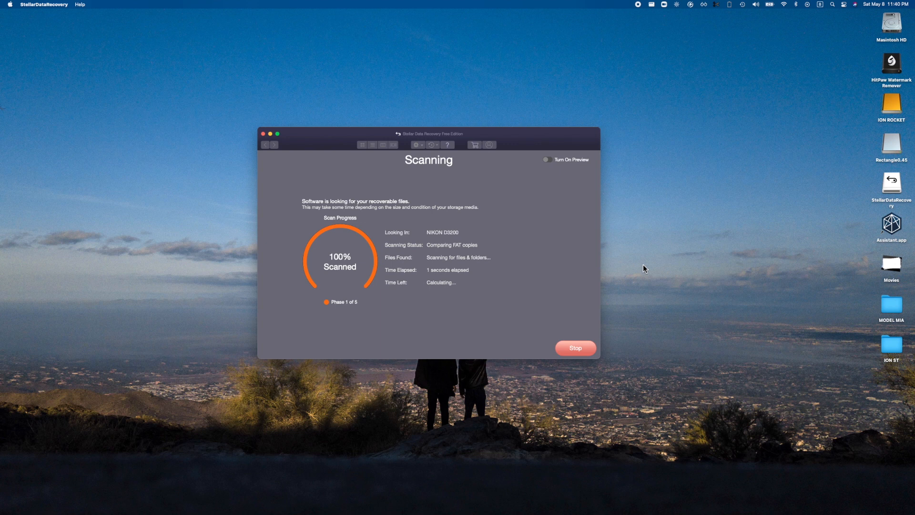
{"action": "mouse_move", "coordinate": [556, 169]}
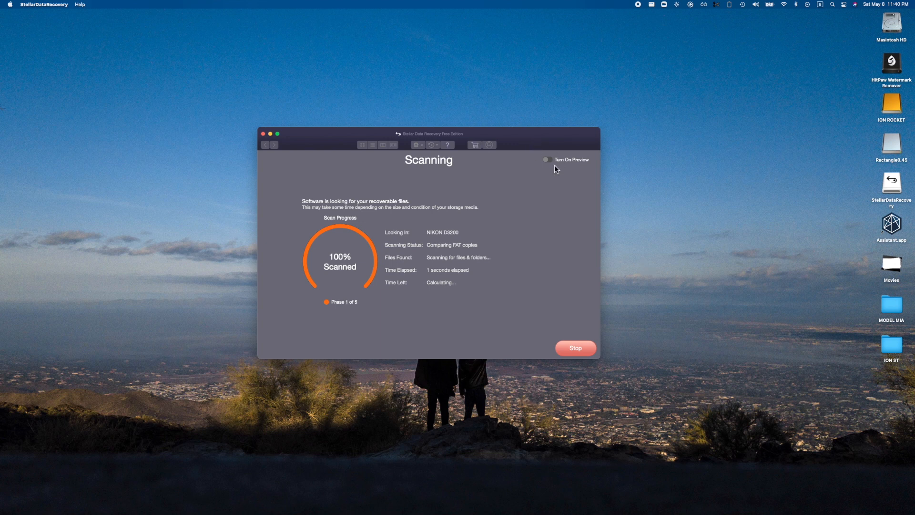
Step: Let the NIKON D3200 scan finish, reporting 350 files in 5 folders (4.61 GB)
{"action": "left_click", "coordinate": [546, 159]}
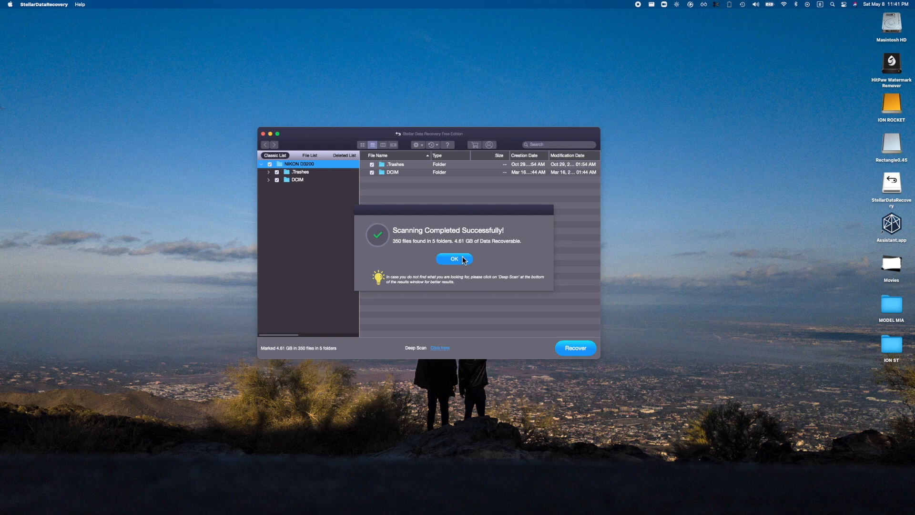
Step: Dismiss the completion notice, show the 102D3200 folder's JPG and CR2 photos, and start recovery
{"action": "left_click", "coordinate": [453, 259]}
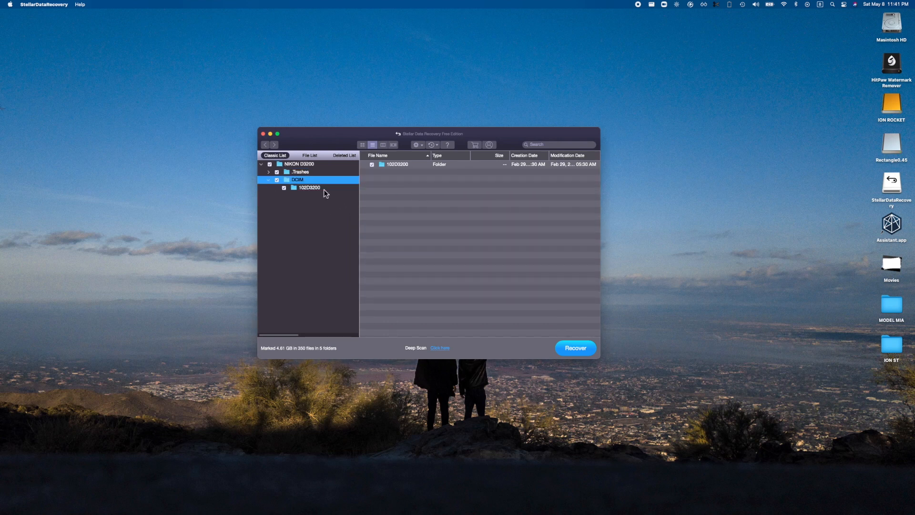
{"action": "left_click", "coordinate": [309, 187]}
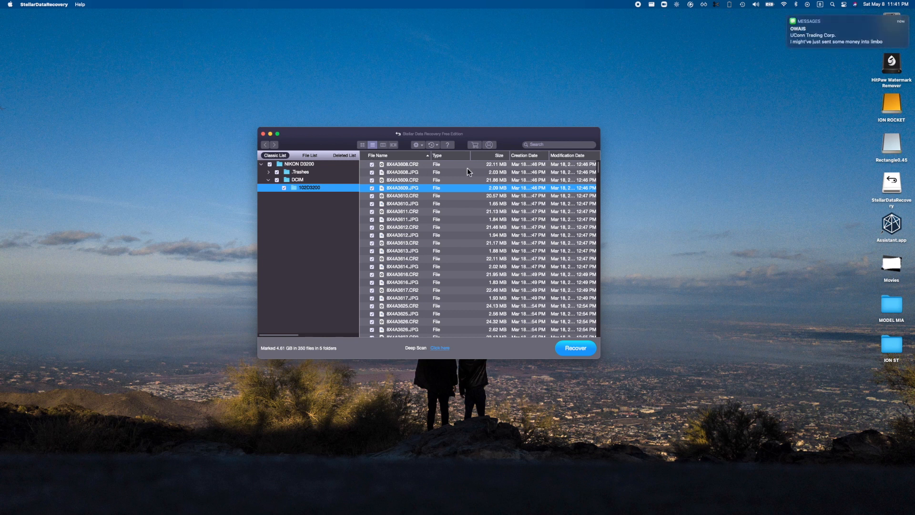
{"action": "mouse_move", "coordinate": [424, 255]}
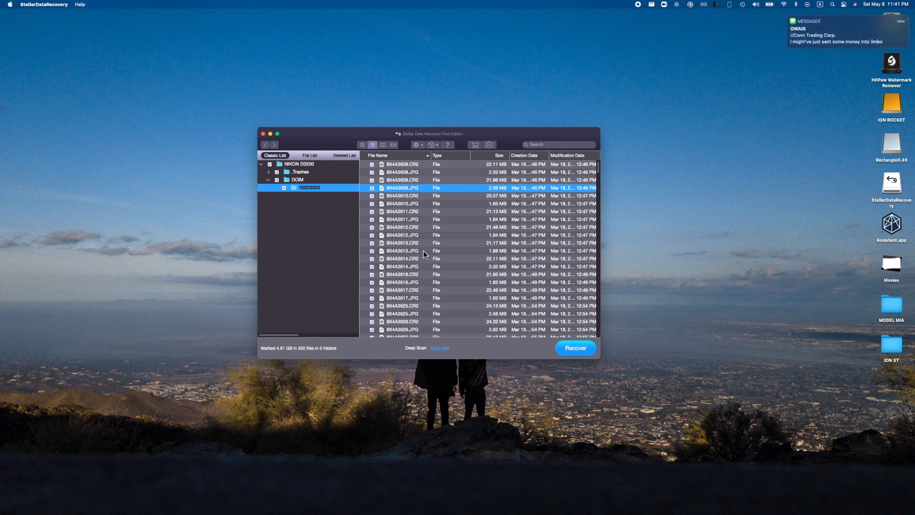
{"action": "left_click", "coordinate": [574, 348]}
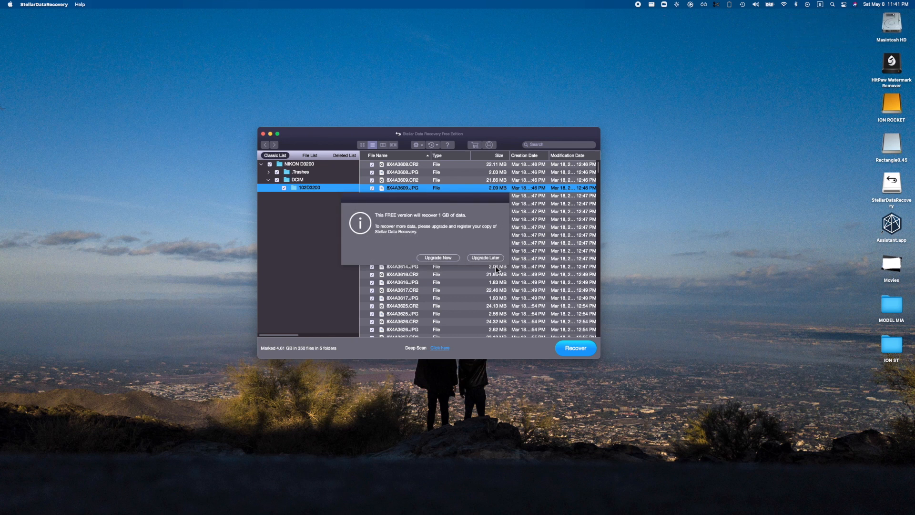
Step: Skip the upgrade and set the Downloads folder as the recovery save destination
{"action": "left_click", "coordinate": [484, 258]}
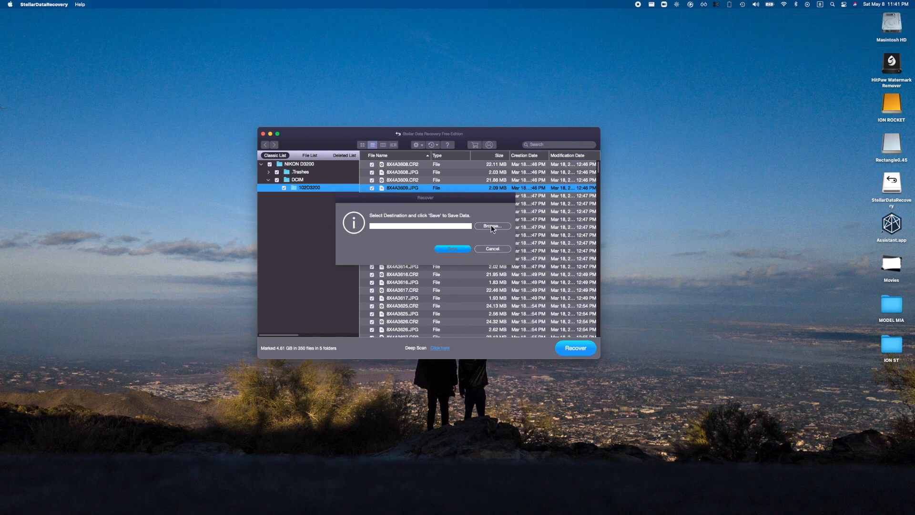
{"action": "mouse_move", "coordinate": [449, 235]}
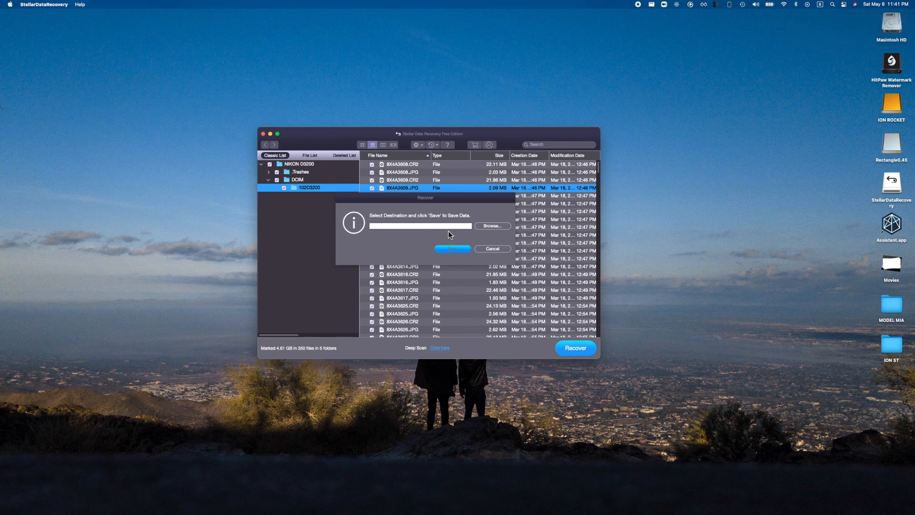
{"action": "mouse_move", "coordinate": [435, 260]}
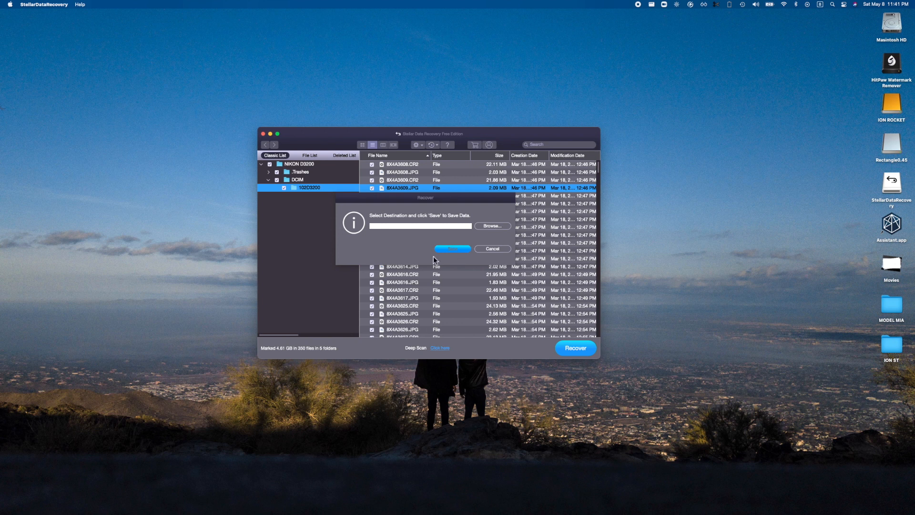
{"action": "left_click", "coordinate": [491, 226]}
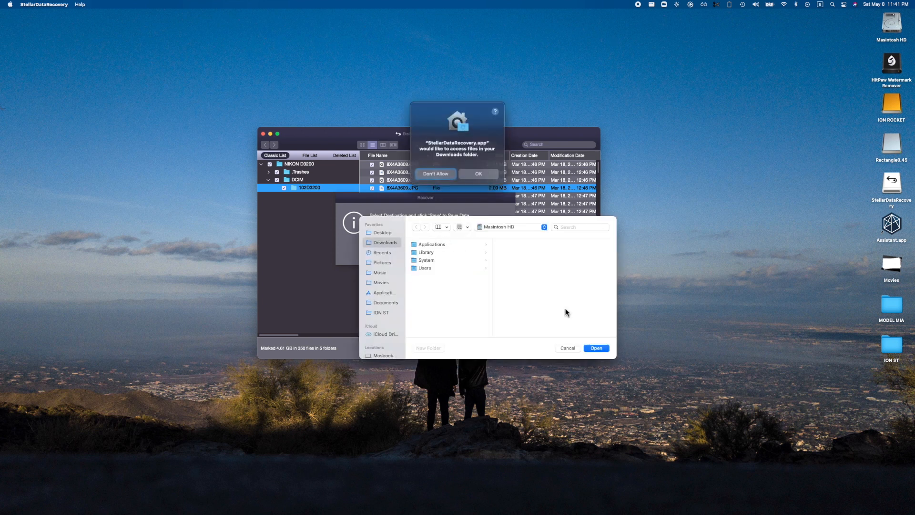
{"action": "left_click", "coordinate": [478, 174]}
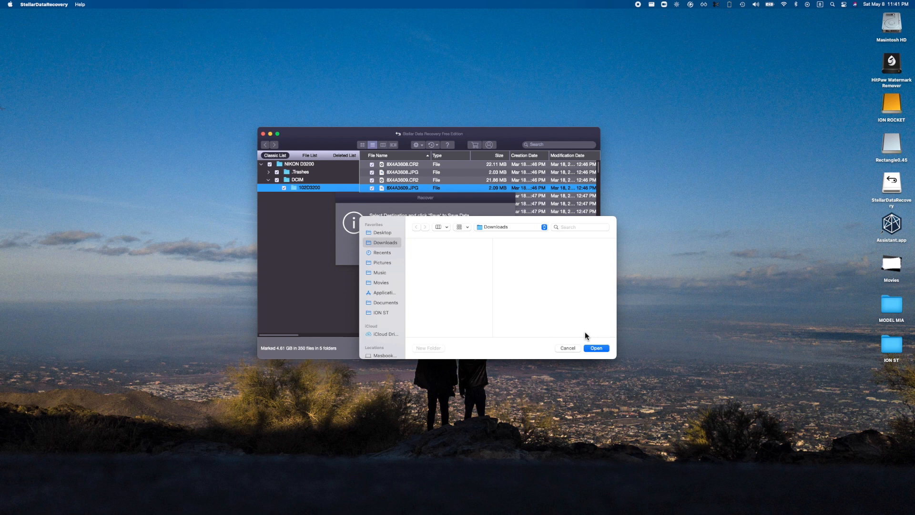
{"action": "left_click", "coordinate": [595, 348]}
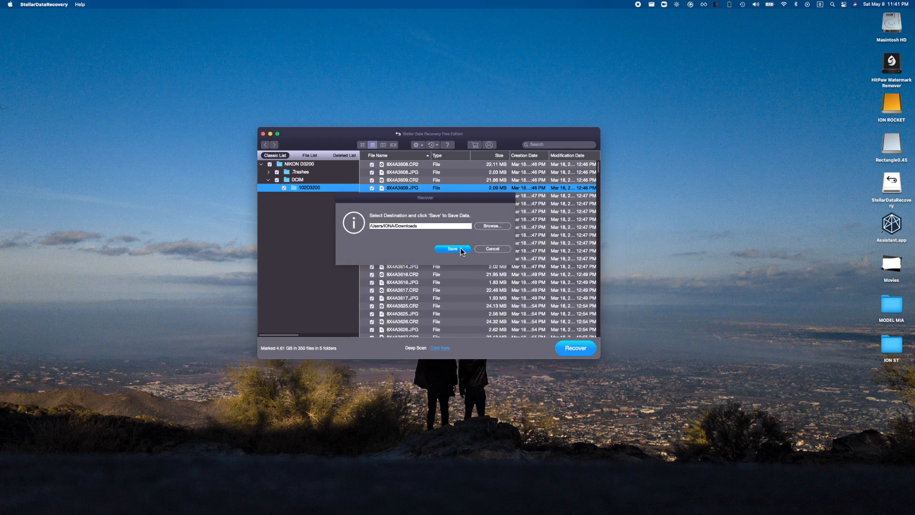
{"action": "left_click", "coordinate": [492, 226]}
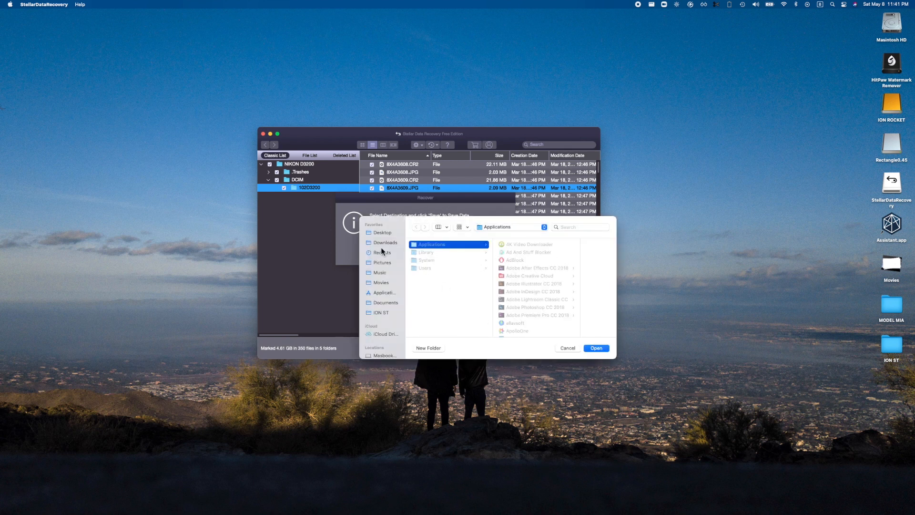
{"action": "left_click", "coordinate": [384, 242]}
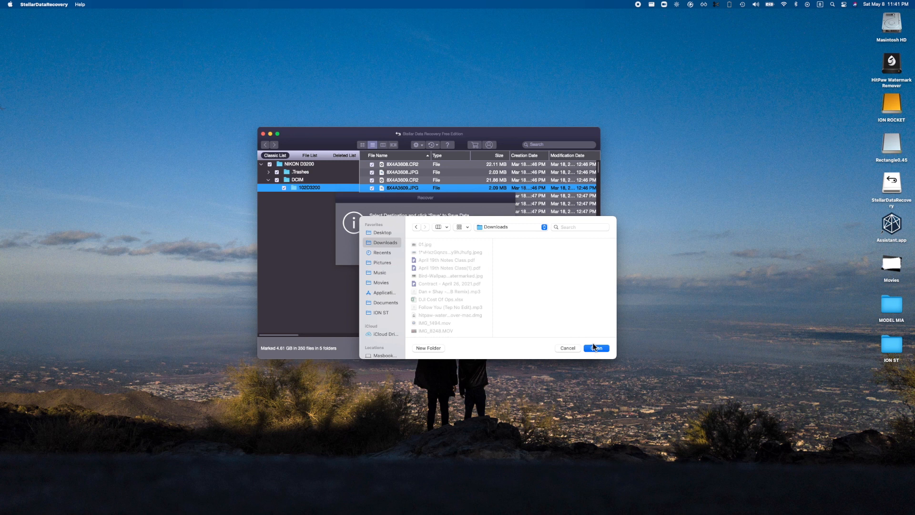
{"action": "left_click", "coordinate": [595, 348]}
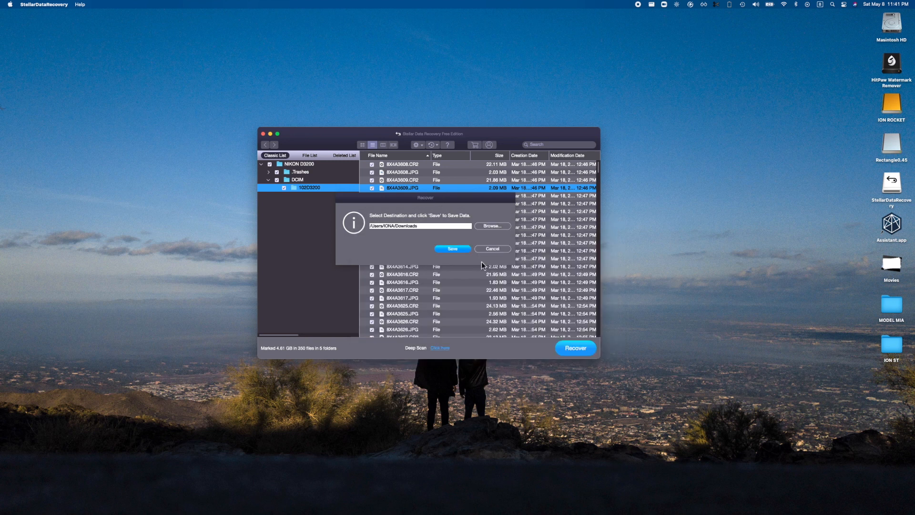
Step: Save photos to Downloads, stop with Save File & Abort, and acknowledge 86.64 MB recovered
{"action": "left_click", "coordinate": [452, 248]}
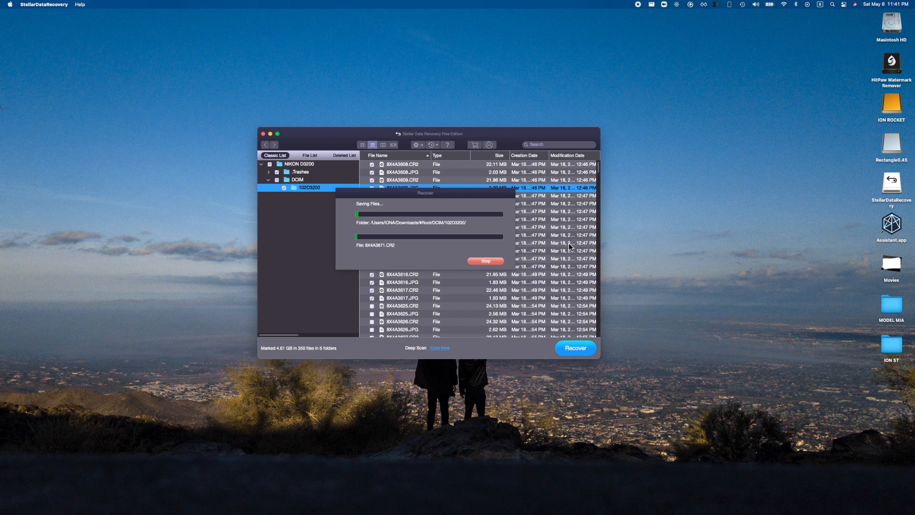
{"action": "left_click", "coordinate": [485, 260]}
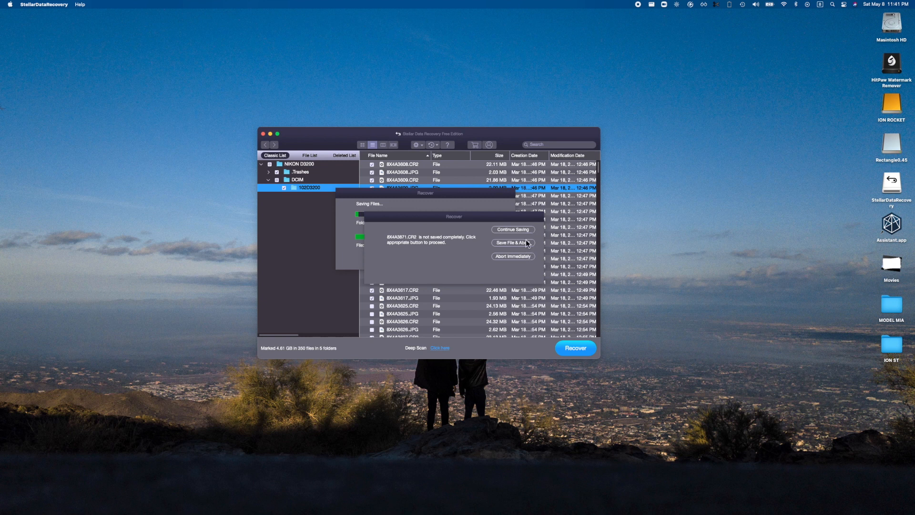
{"action": "left_click", "coordinate": [512, 242]}
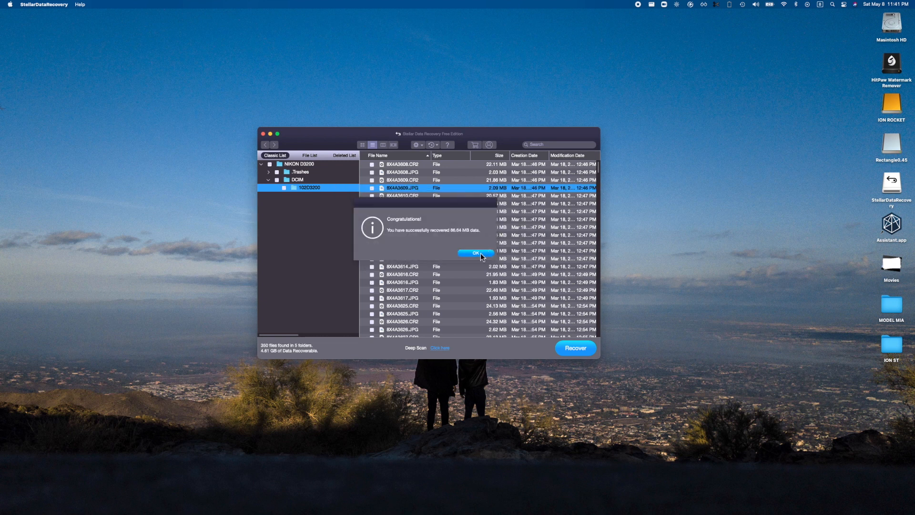
{"action": "left_click", "coordinate": [475, 253]}
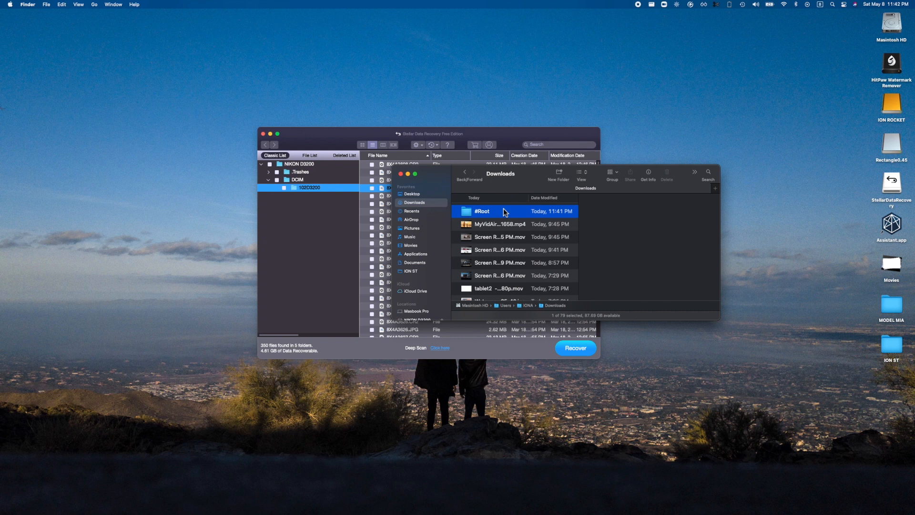
Step: Open #Root and 102D3200 in Downloads and Quick Look 8X4A3871.JPG and 8X4A3625.JPG
{"action": "double_click", "coordinate": [481, 211]}
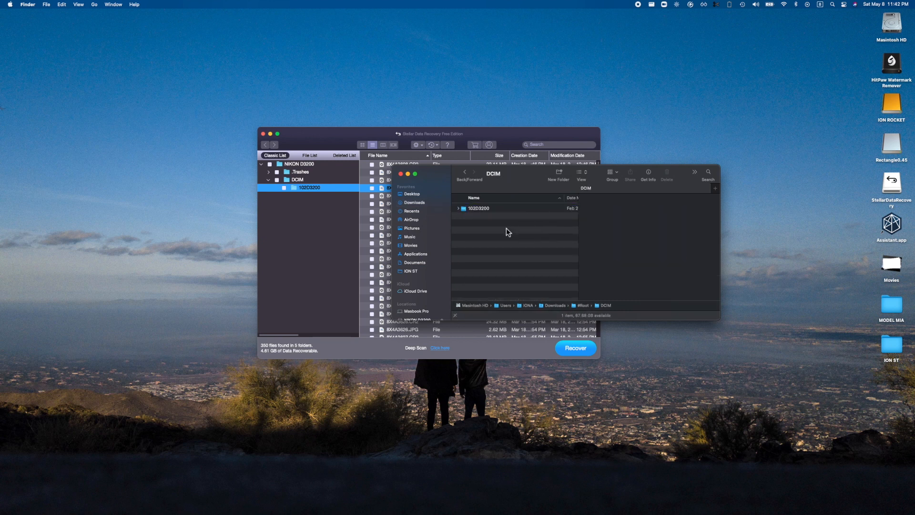
{"action": "double_click", "coordinate": [478, 208]}
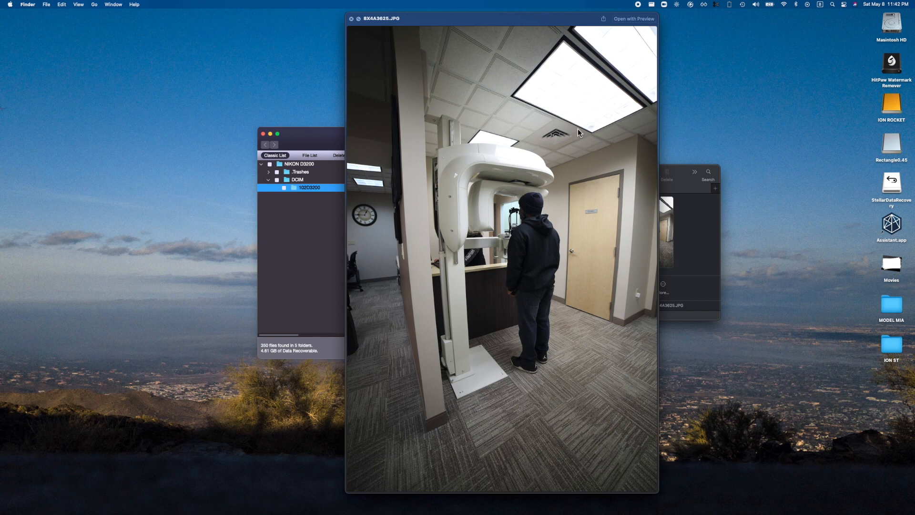
{"action": "left_click", "coordinate": [351, 18]}
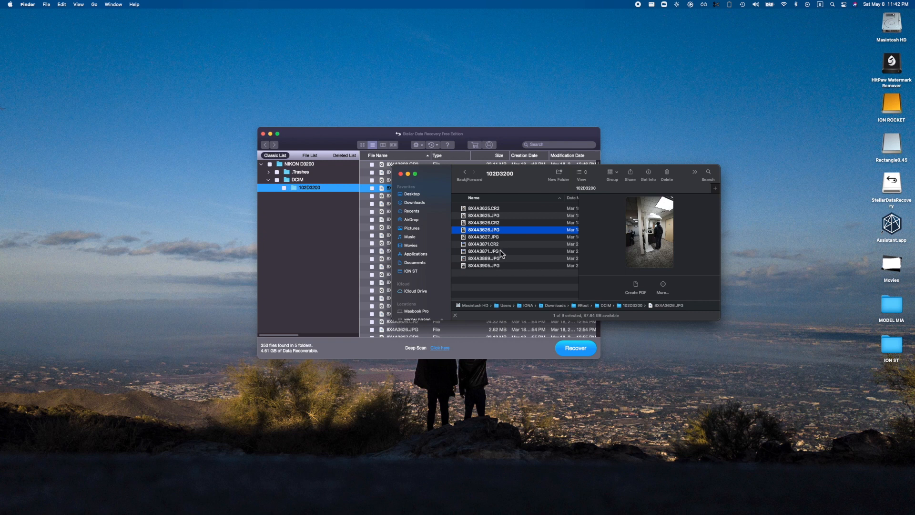
{"action": "left_click", "coordinate": [483, 251]}
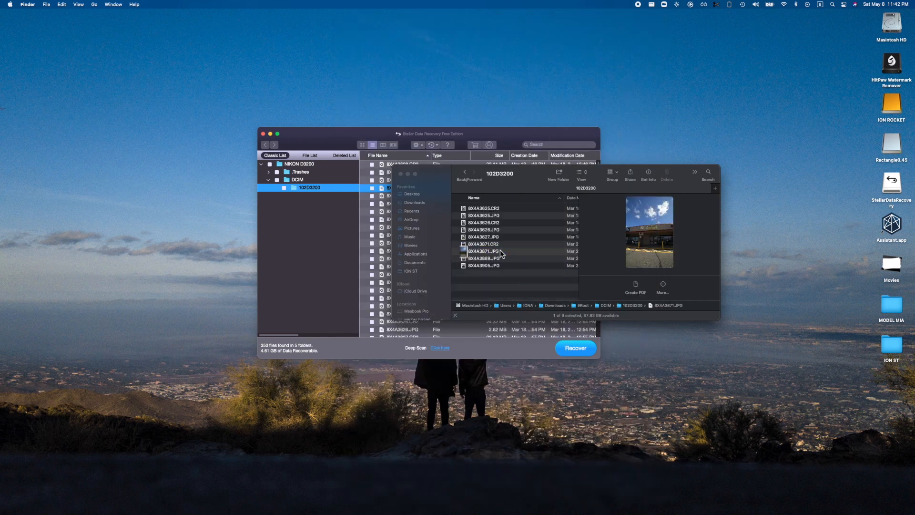
{"action": "left_click", "coordinate": [483, 215]}
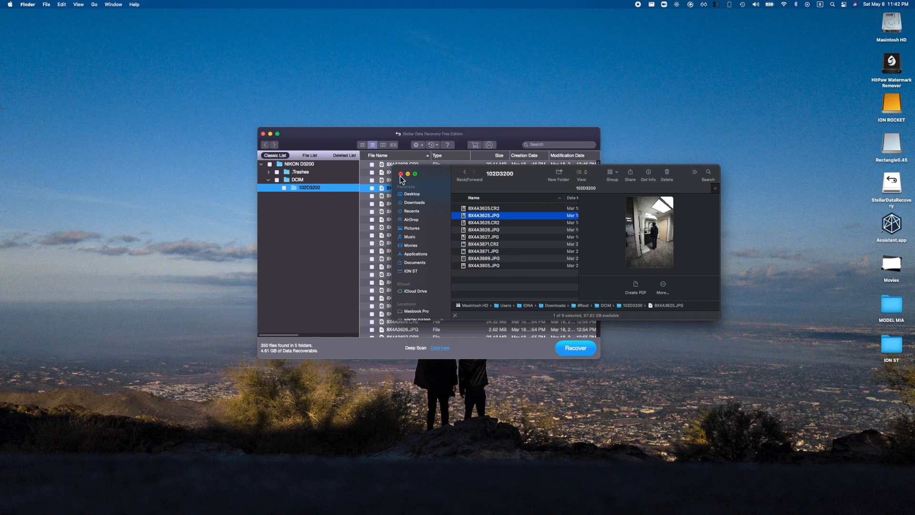
{"action": "mouse_move", "coordinate": [464, 172]}
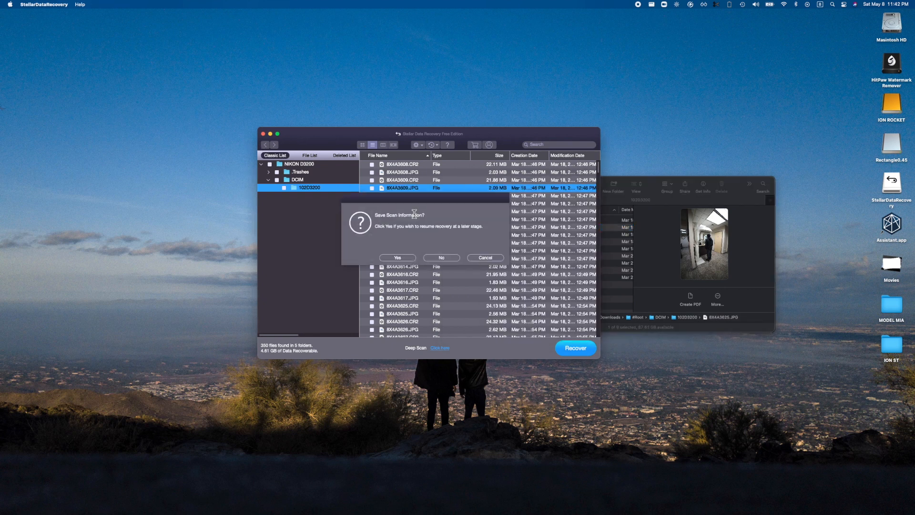
Step: Answer the save-scan prompt and enable Documents, Emails, Videos and Audio for the new scan
{"action": "left_click", "coordinate": [396, 257]}
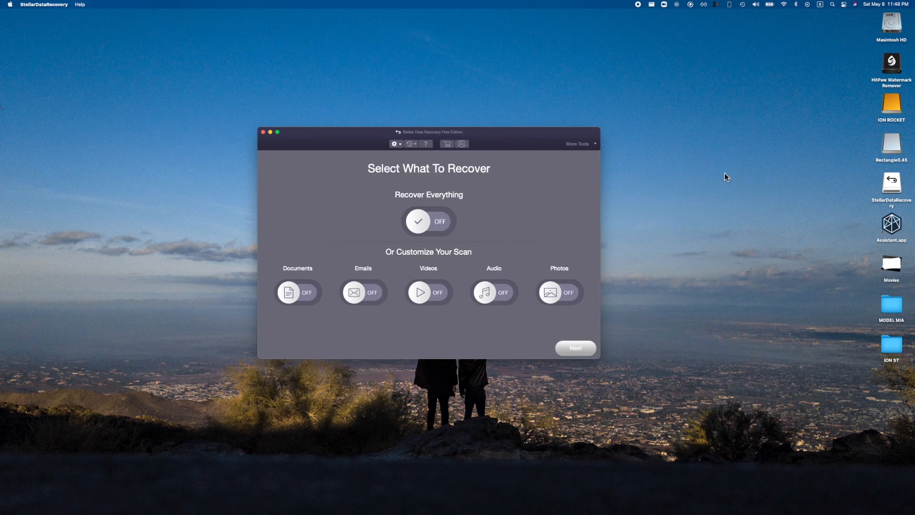
{"action": "mouse_move", "coordinate": [593, 148]}
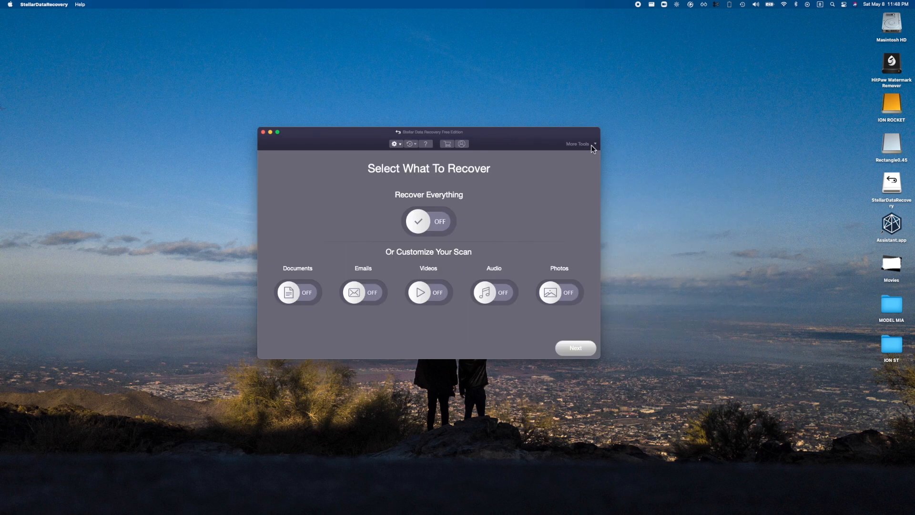
{"action": "mouse_move", "coordinate": [461, 215]}
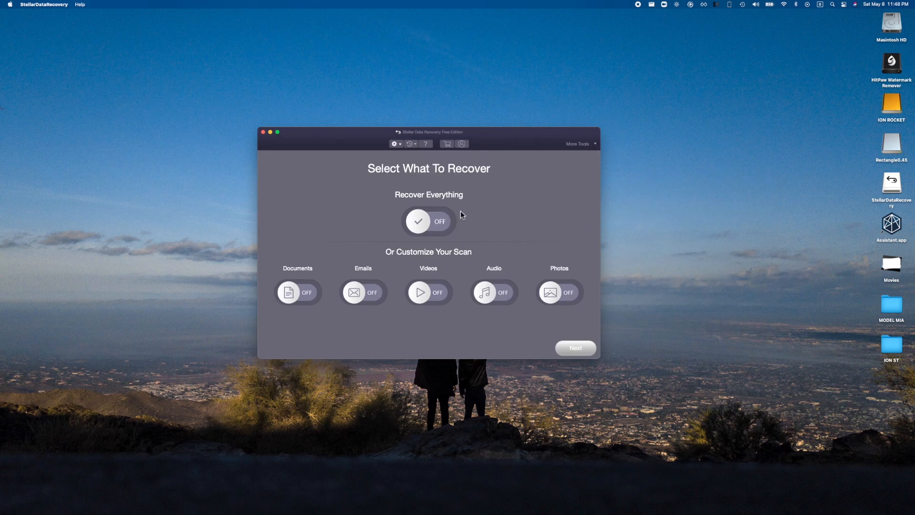
{"action": "left_click", "coordinate": [428, 221]}
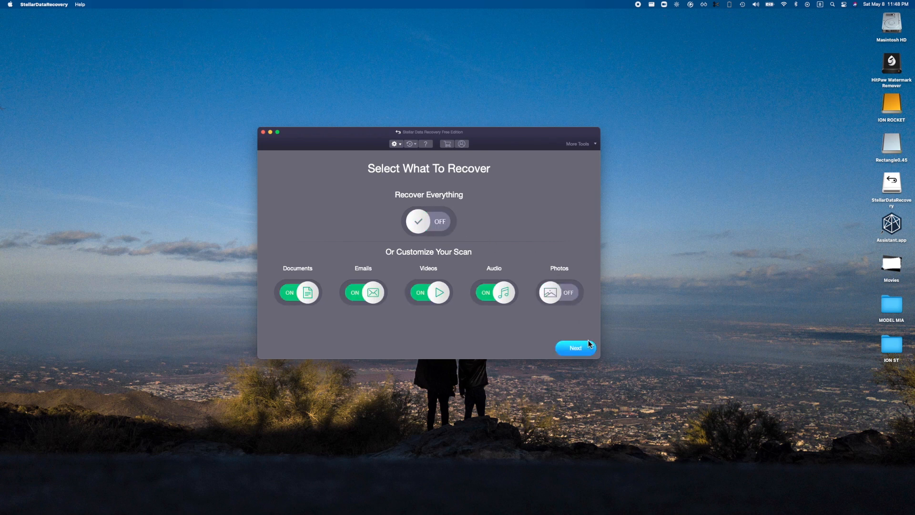
{"action": "left_click", "coordinate": [574, 348]}
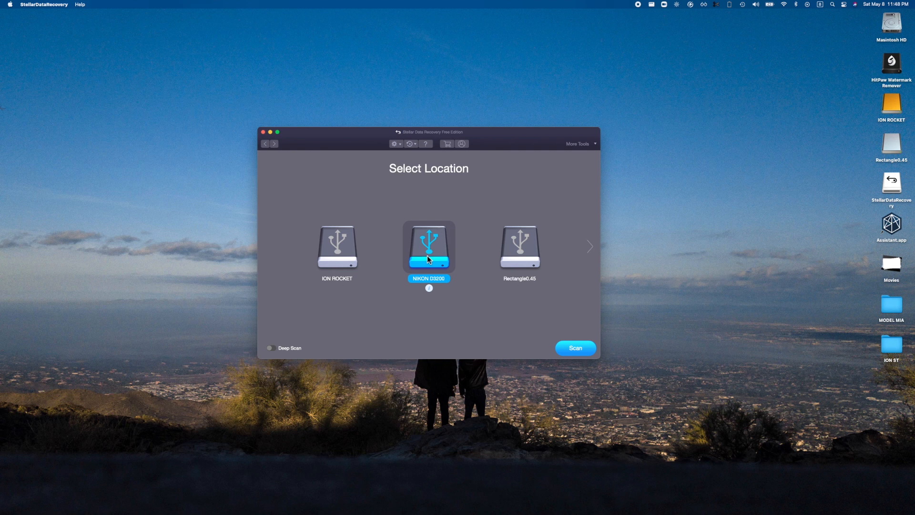
Step: Scan the NIKON D3200 card until it reports 1809 files in 9 folders (81.24 GB)
{"action": "left_click", "coordinate": [575, 348]}
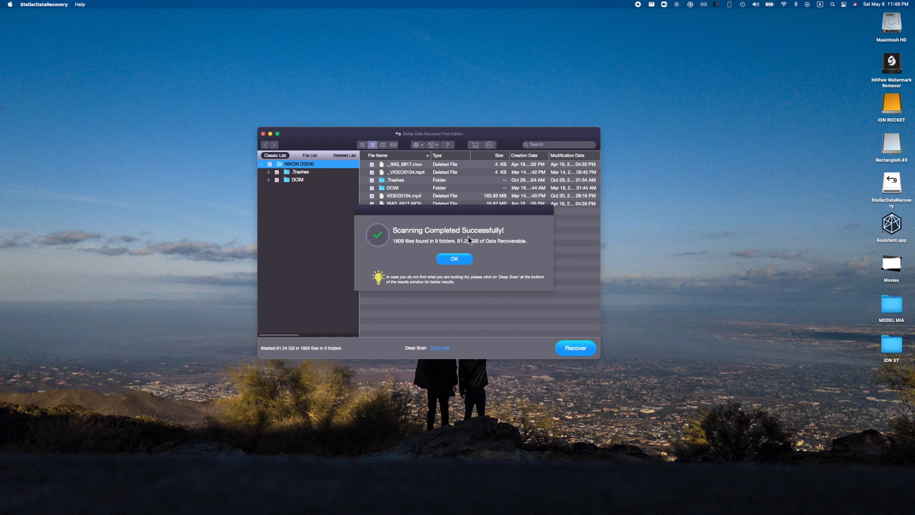
{"action": "mouse_move", "coordinate": [476, 244]}
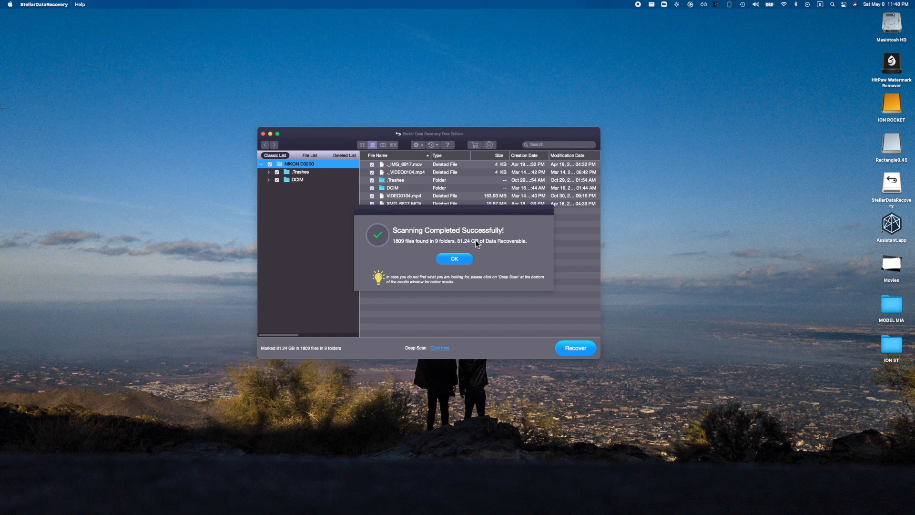
{"action": "mouse_move", "coordinate": [505, 270]}
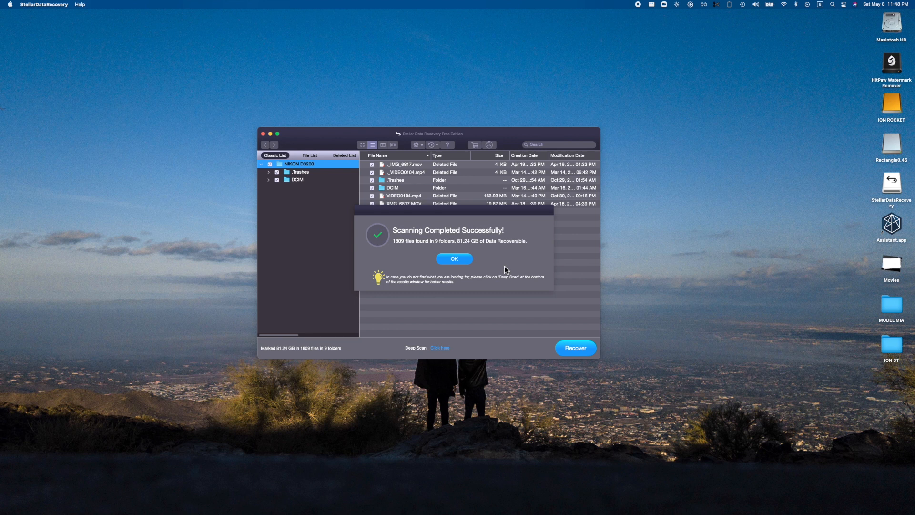
{"action": "mouse_move", "coordinate": [479, 251]}
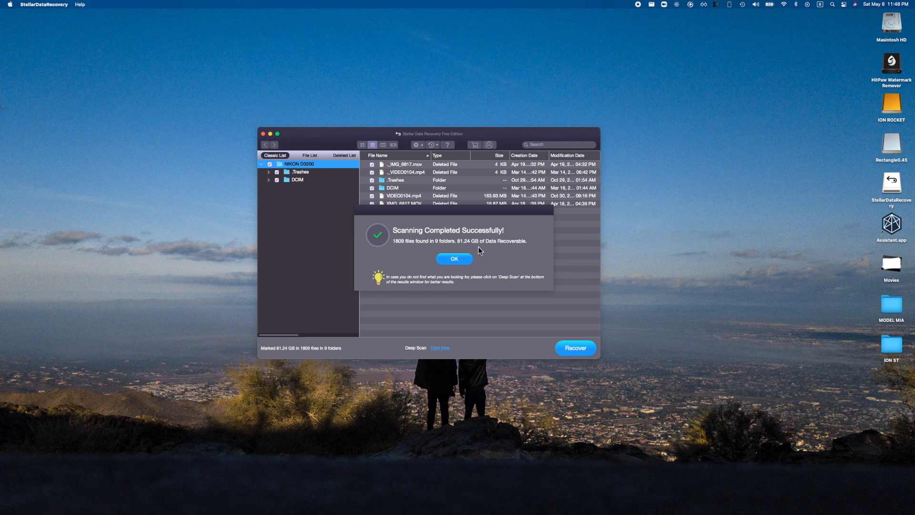
Step: Close the completion notice, expand DCIM, and inspect the MOV videos in 103D3200
{"action": "left_click", "coordinate": [454, 258]}
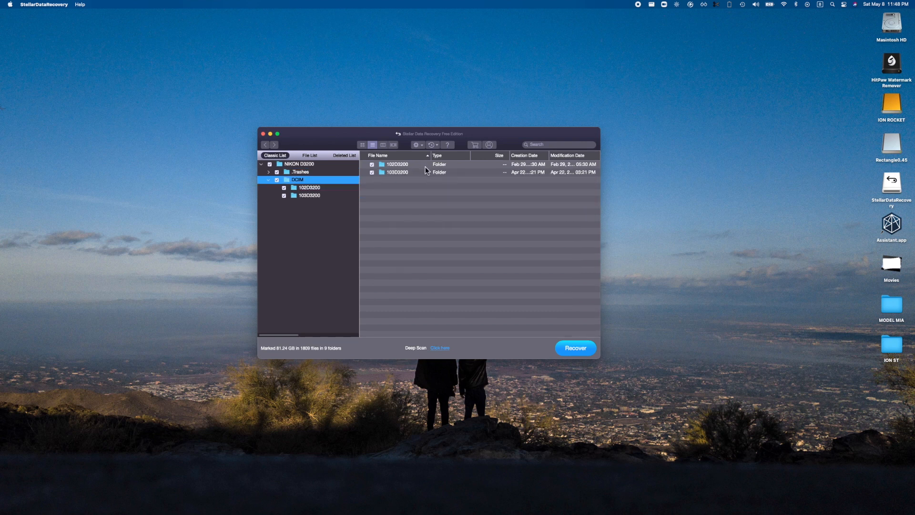
{"action": "left_click", "coordinate": [310, 195]}
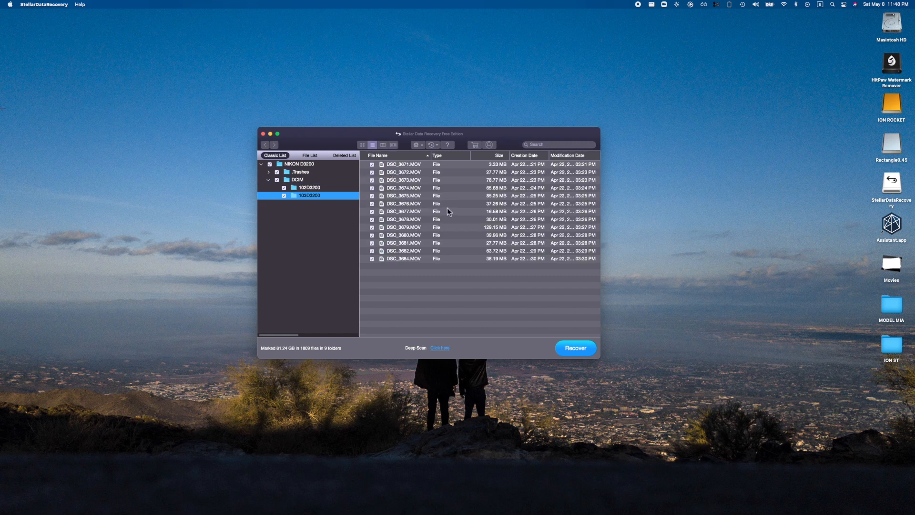
{"action": "left_click", "coordinate": [402, 243]}
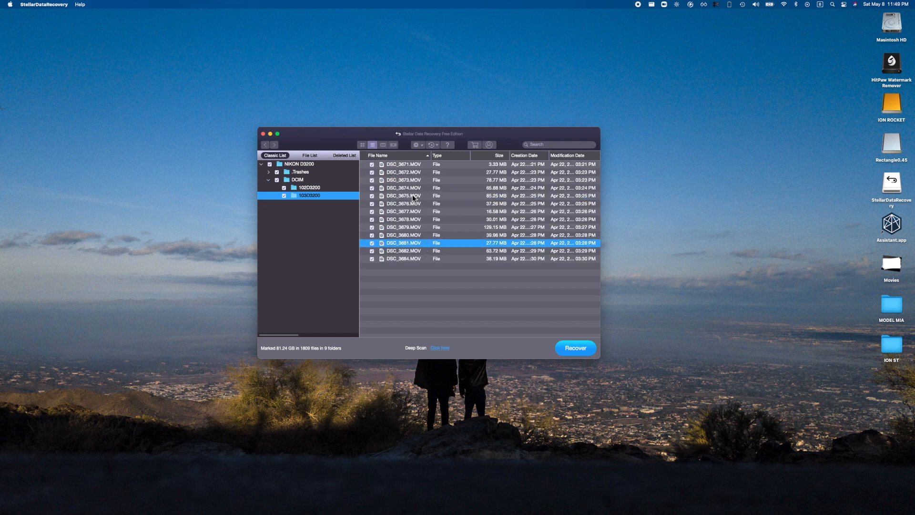
{"action": "left_click", "coordinate": [403, 164]}
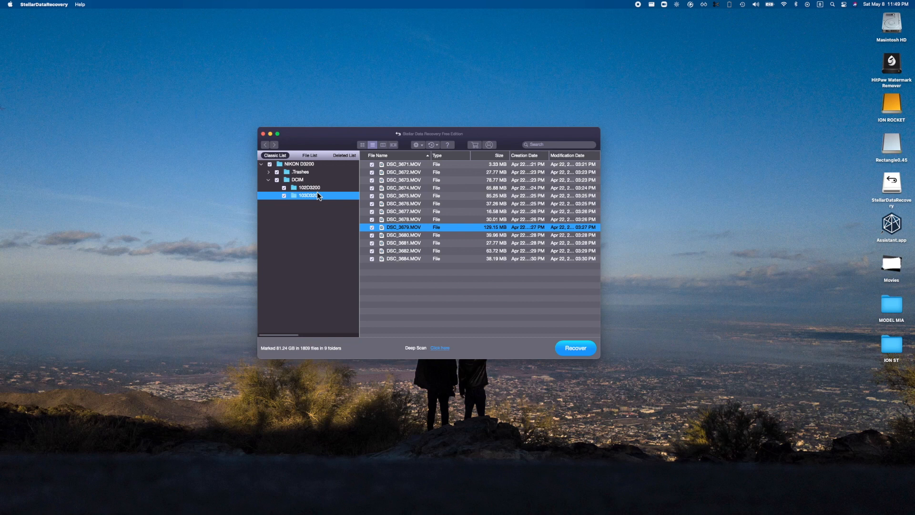
Step: Browse the 102D3200 MOV videos and attempt recovery, hitting the free 1 GB limit
{"action": "left_click", "coordinate": [309, 188]}
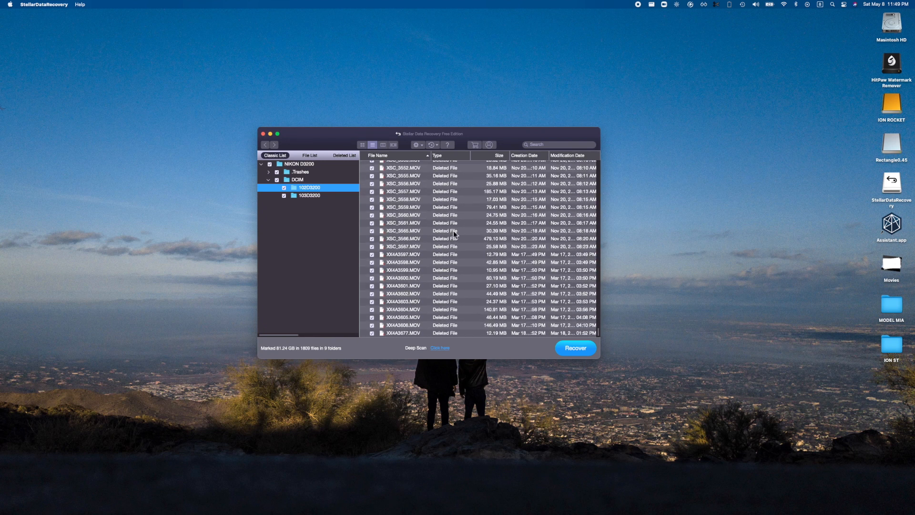
{"action": "scroll", "scroll_direction": "down", "scroll_amount": 3}
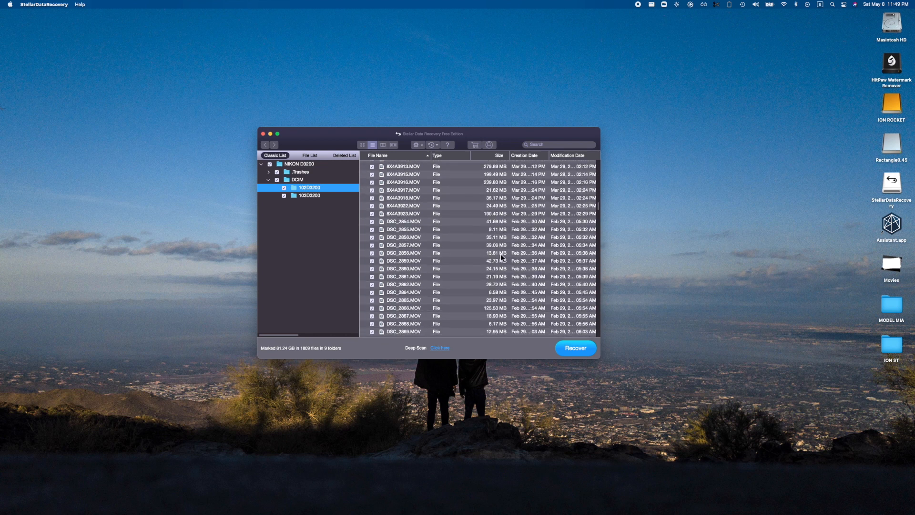
{"action": "scroll", "scroll_direction": "down", "scroll_amount": 3}
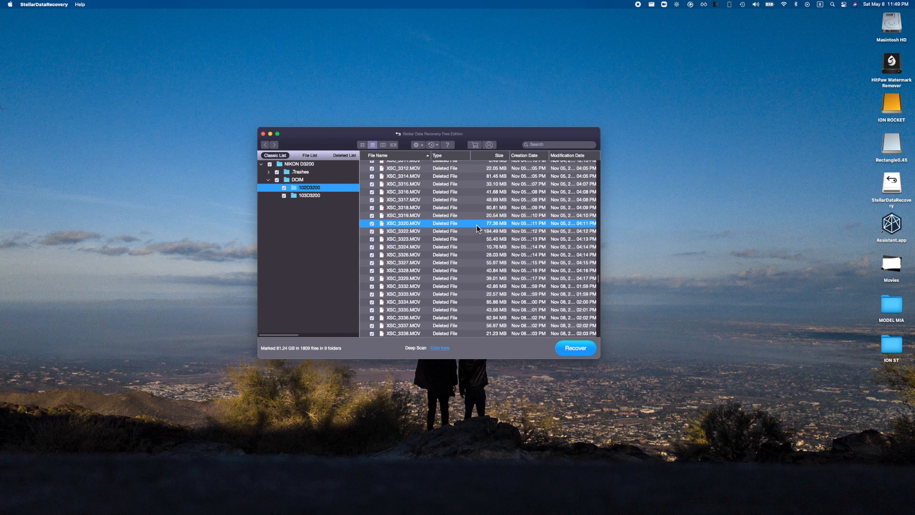
{"action": "left_click", "coordinate": [574, 347]}
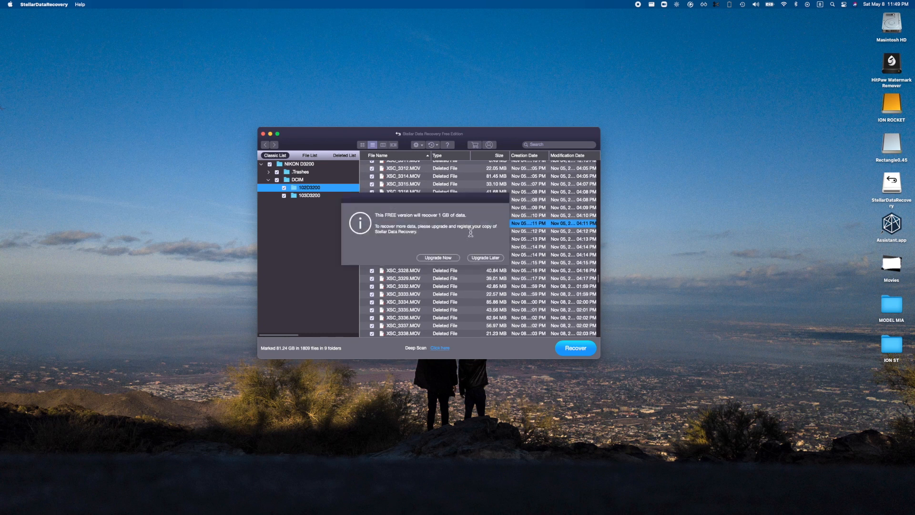